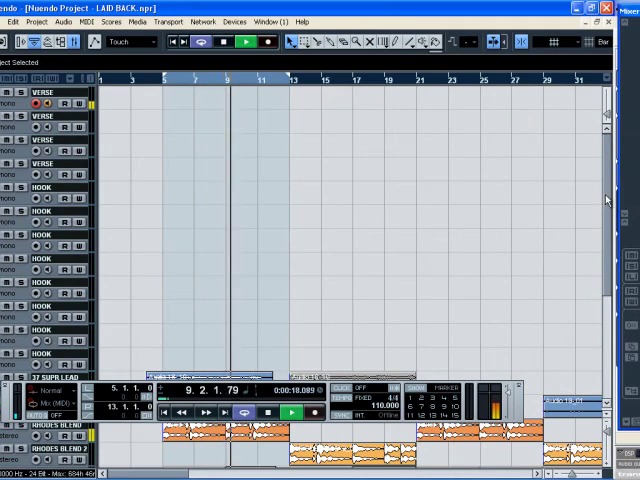
# Rename the Reason Combinator from 'Combinator 1' to 'JAMPACK'.
pyautogui.scroll(-3)
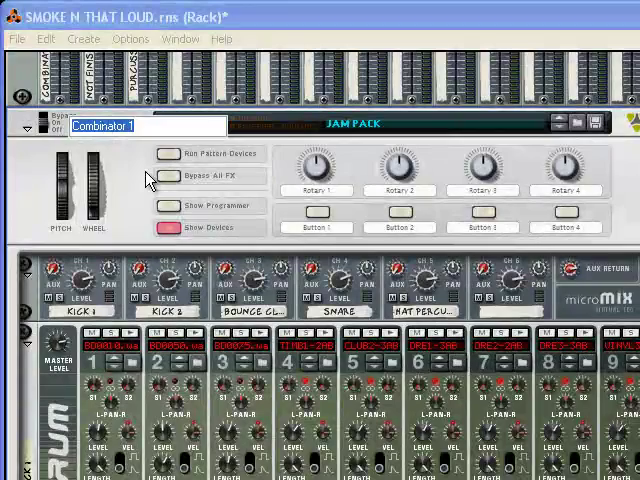
pyautogui.write('JM')
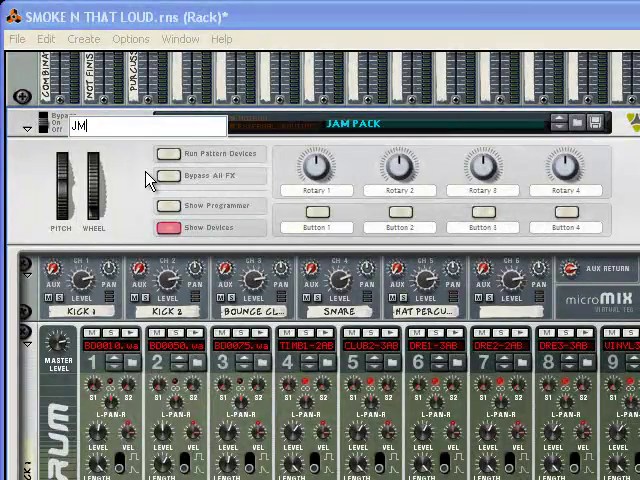
pyautogui.write('AMPACK')
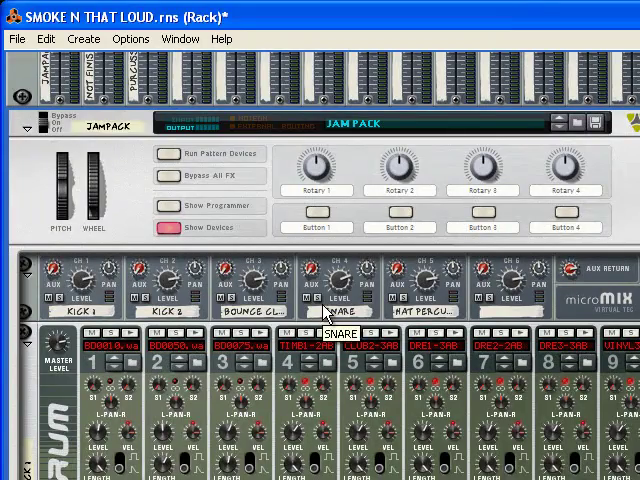
pyautogui.moveTo(140, 348)
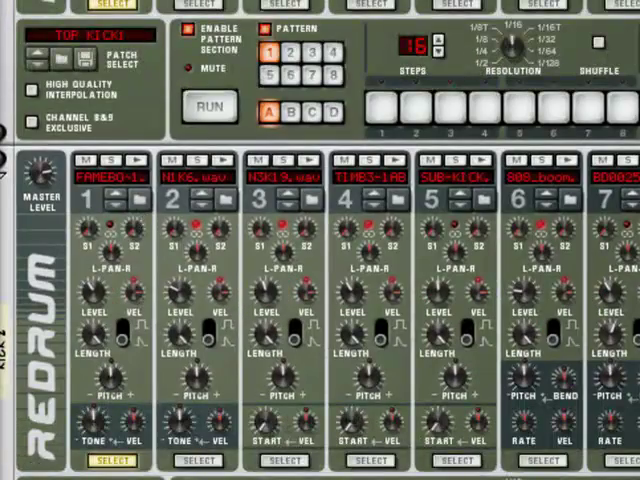
pyautogui.scroll(-3)
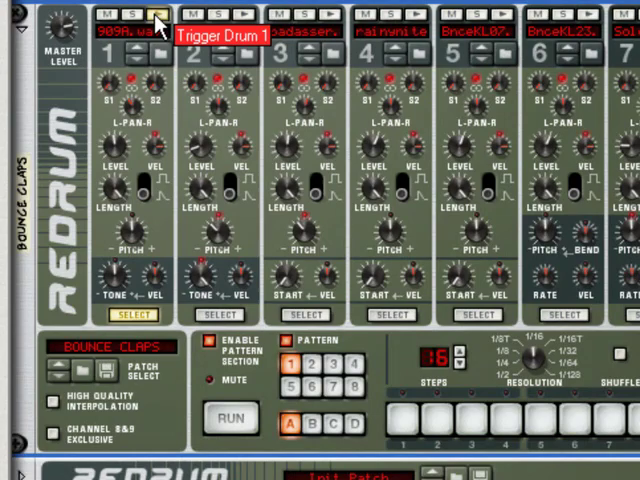
pyautogui.moveTo(255, 35)
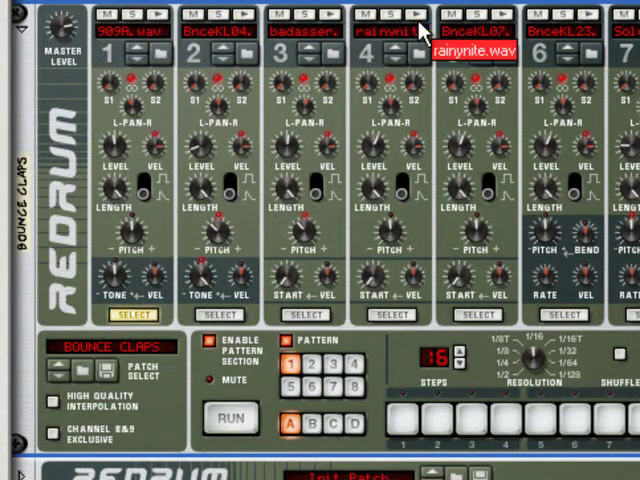
pyautogui.scroll(-3)
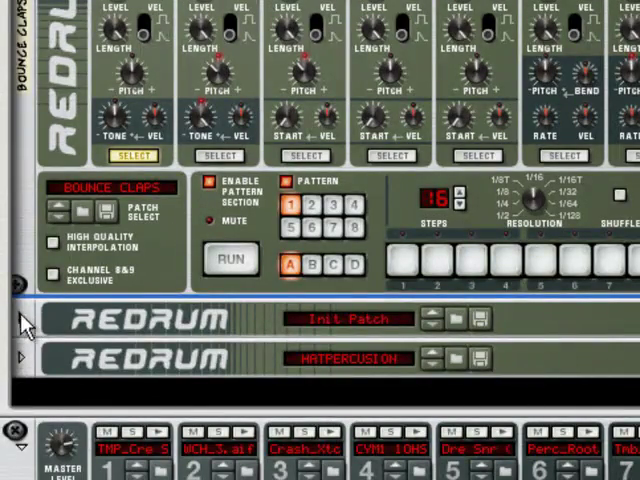
pyautogui.scroll(-3)
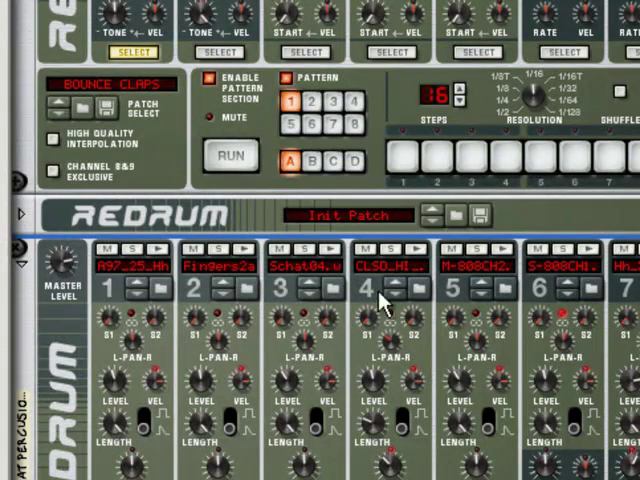
pyautogui.moveTo(385, 305)
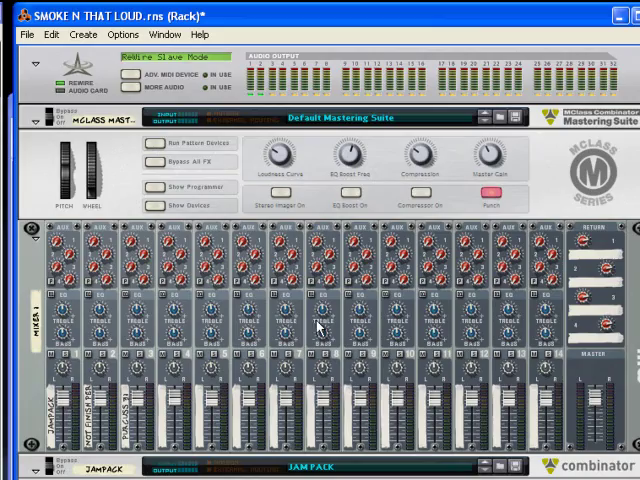
pyautogui.scroll(-3)
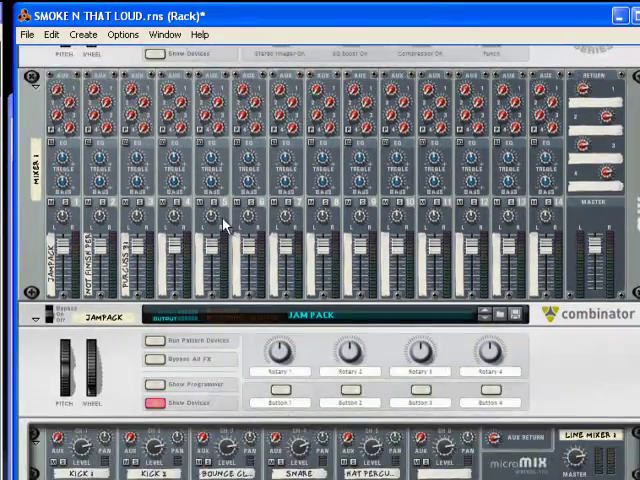
pyautogui.scroll(-3)
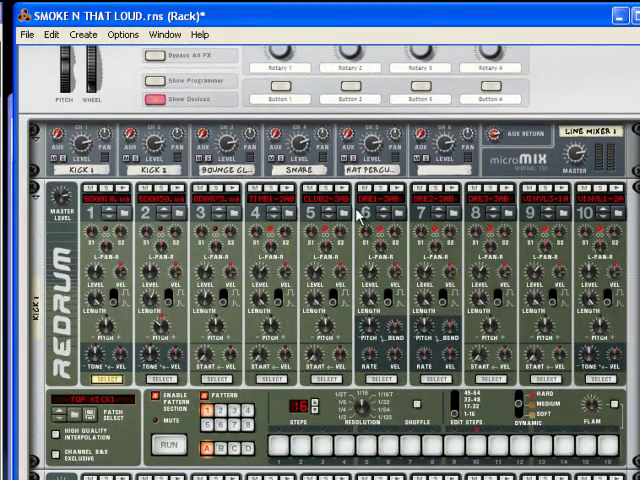
pyautogui.moveTo(20, 277)
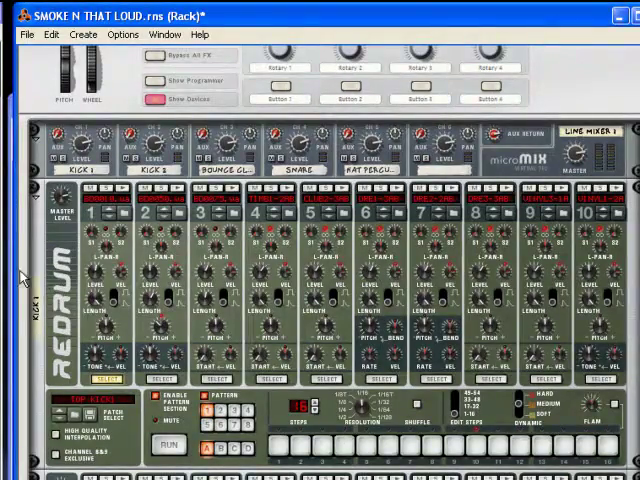
pyautogui.moveTo(70, 415)
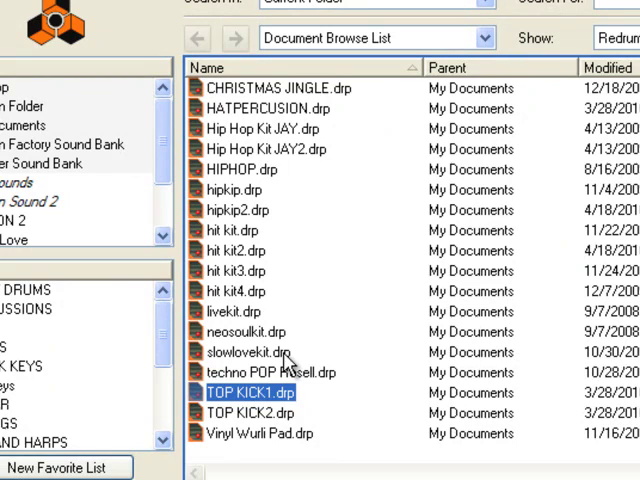
pyautogui.moveTo(248, 366)
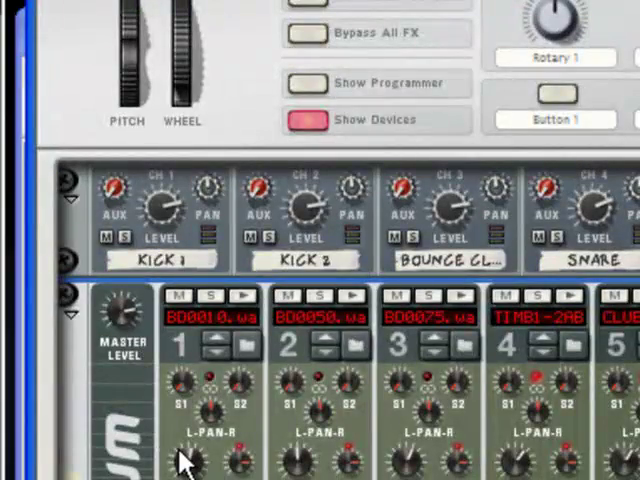
pyautogui.moveTo(235, 455)
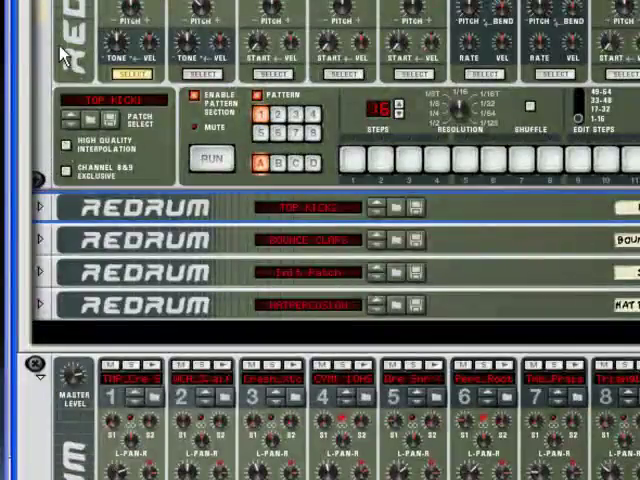
# Scroll down the Reason rack past the folded Redrum modules.
pyautogui.scroll(-3)
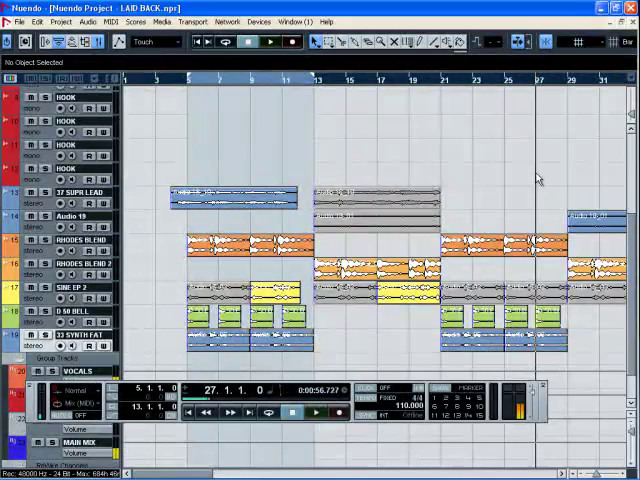
# Switch to Nuendo's LAID BACK project and start playback of the arrangement.
pyautogui.click(445, 85)
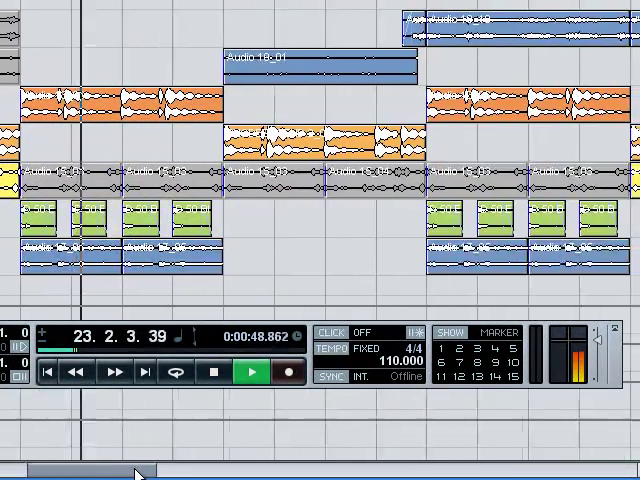
pyautogui.click(248, 372)
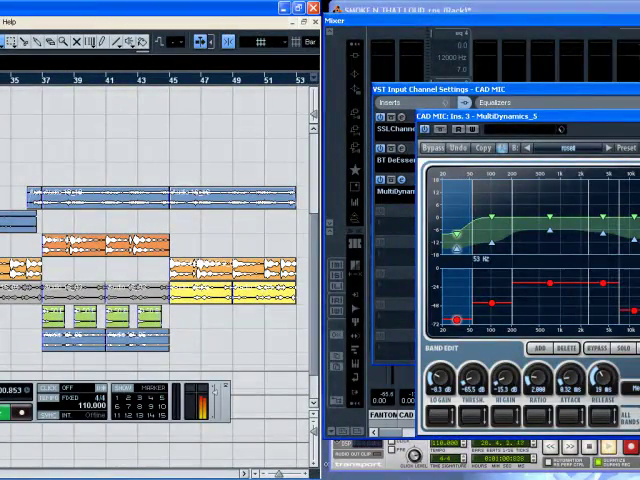
# Open the MultiDynamics insert on the CAD MIC input channel.
pyautogui.click(502, 103)
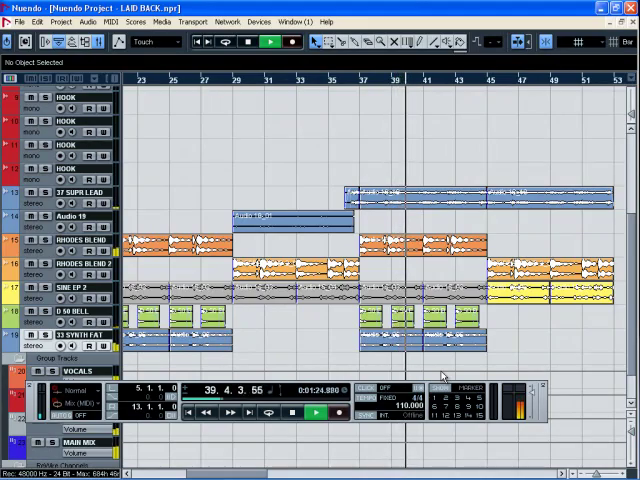
# Close the CAD MIC input channel settings to return to the arrangement.
pyautogui.click(314, 412)
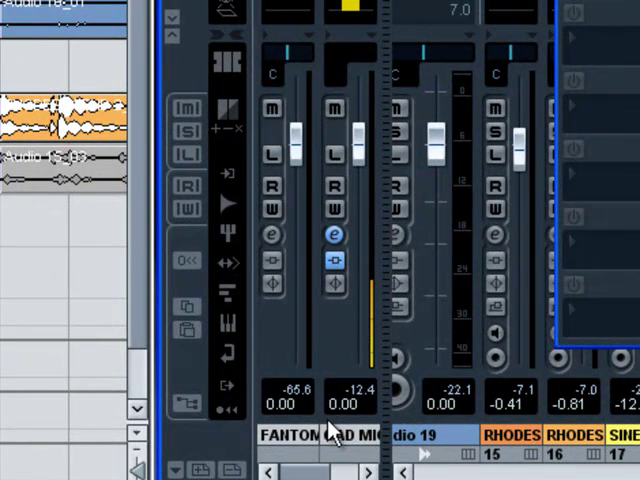
pyautogui.moveTo(350, 320)
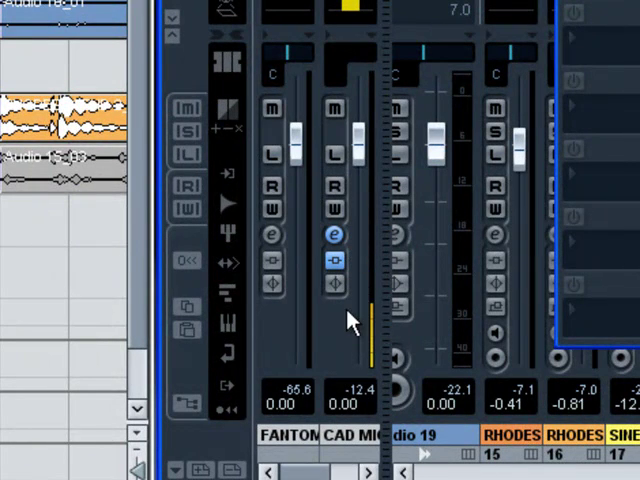
pyautogui.moveTo(340, 85)
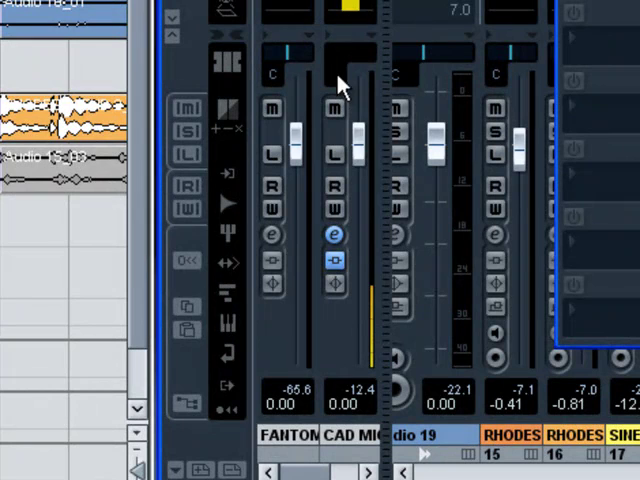
pyautogui.moveTo(370, 243)
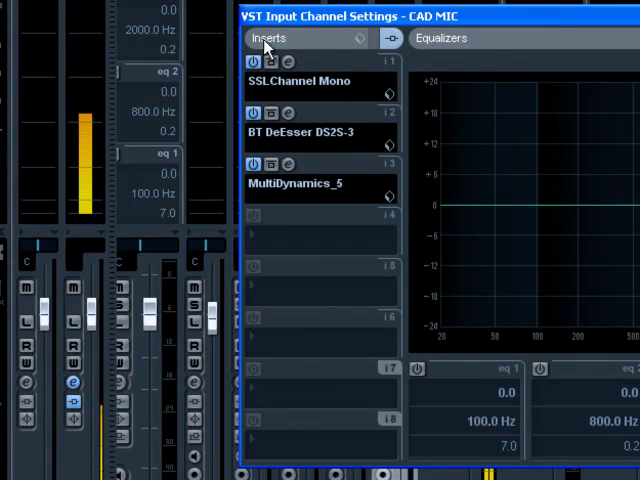
pyautogui.moveTo(295, 65)
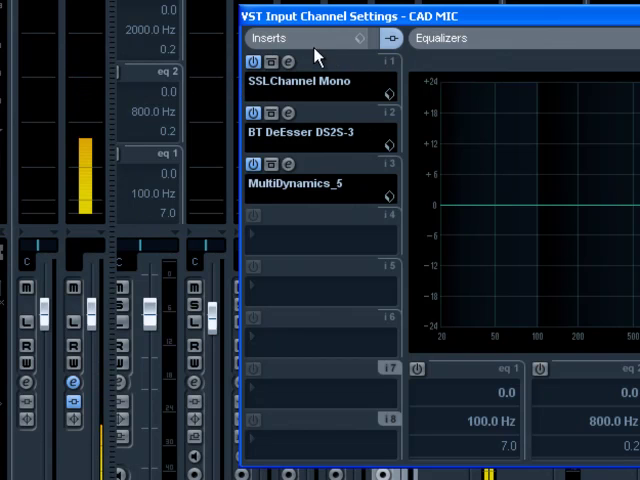
pyautogui.moveTo(322, 147)
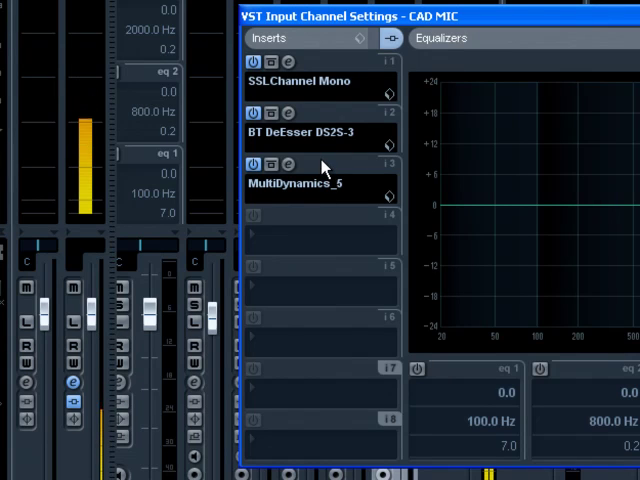
pyautogui.moveTo(322, 160)
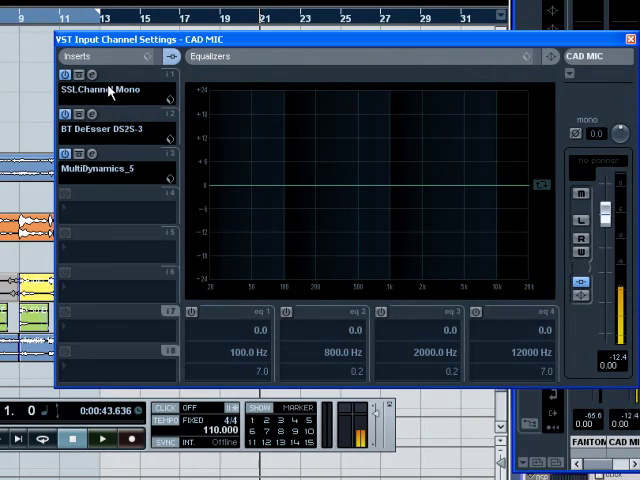
pyautogui.moveTo(118, 140)
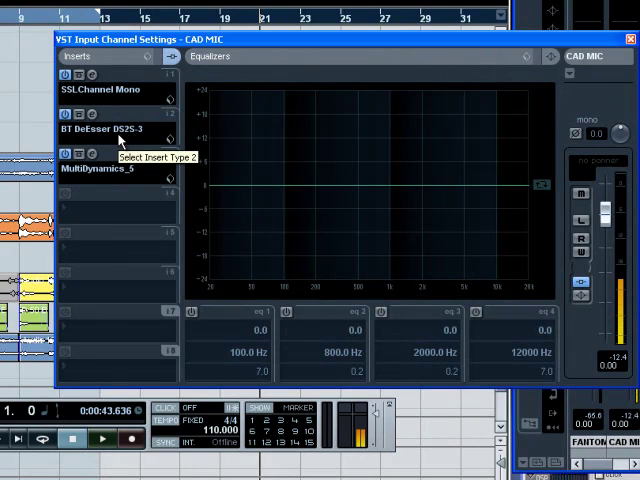
pyautogui.moveTo(570, 108)
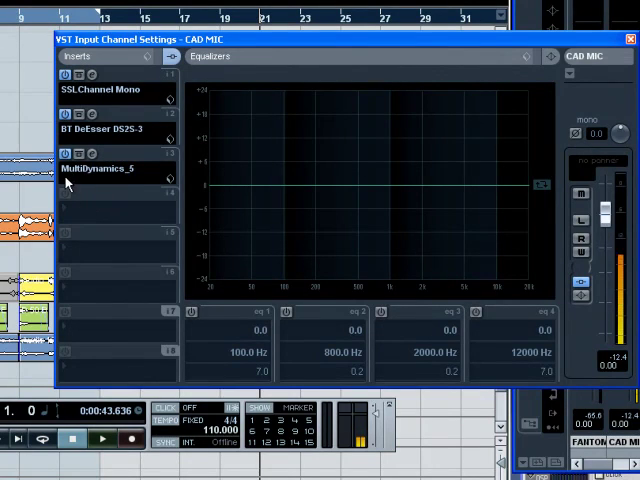
pyautogui.moveTo(180, 125)
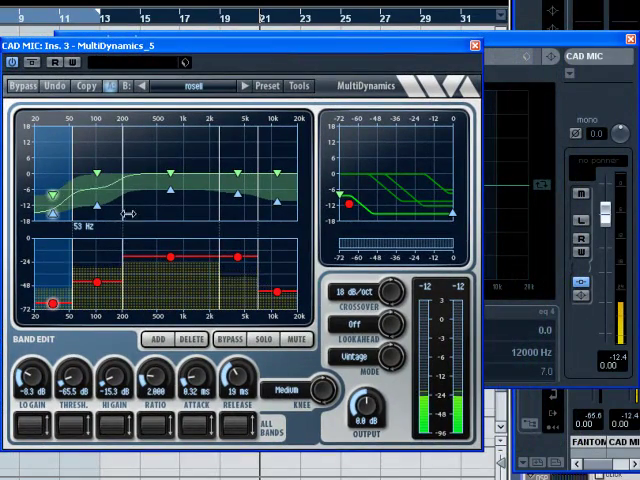
pyautogui.moveTo(100, 240)
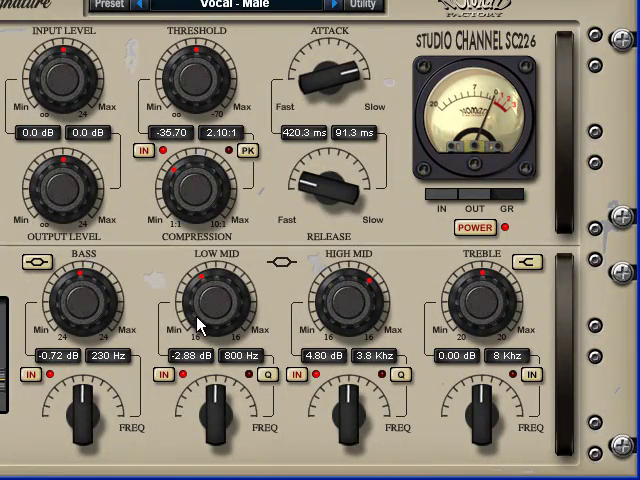
# Adjust the 800 Hz low-mid gain knob until it reads -1.44 dB.
pyautogui.moveTo(215, 300); pyautogui.dragTo(200, 320)
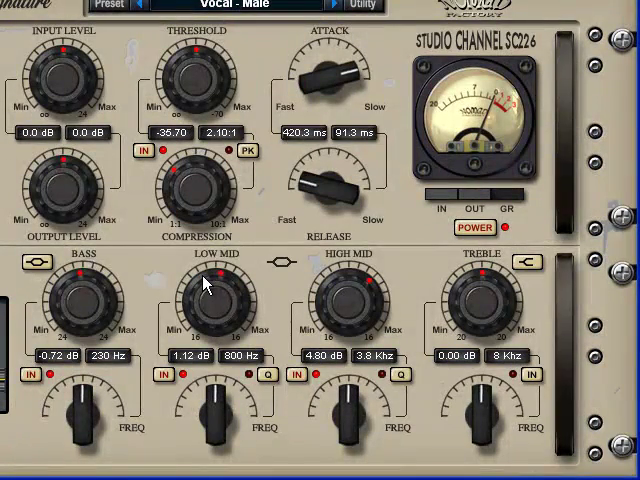
pyautogui.moveTo(215, 295); pyautogui.dragTo(200, 310)
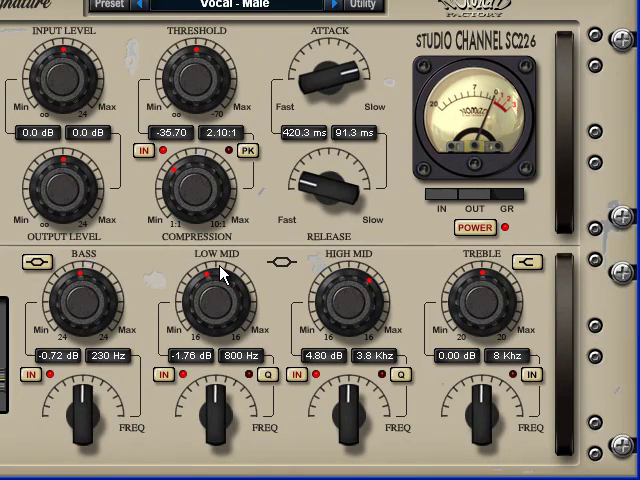
pyautogui.moveTo(5, 330)
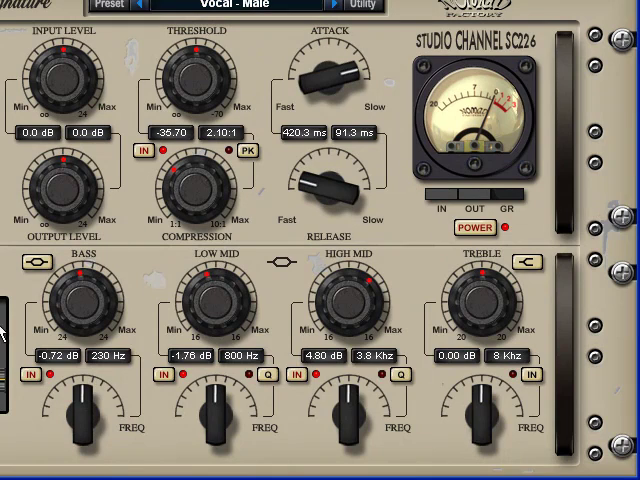
pyautogui.moveTo(150, 328)
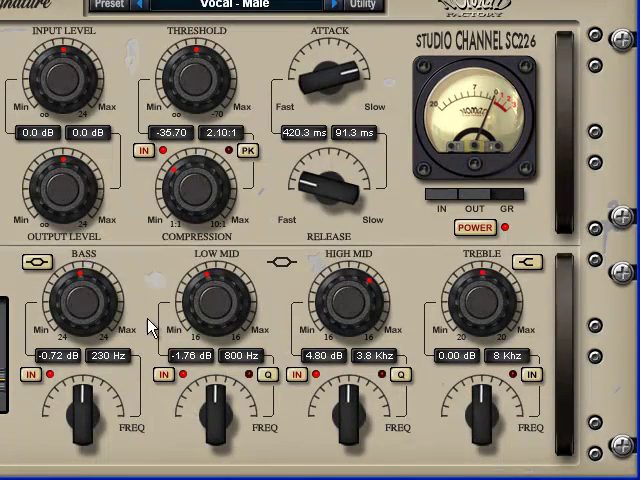
pyautogui.moveTo(210, 258)
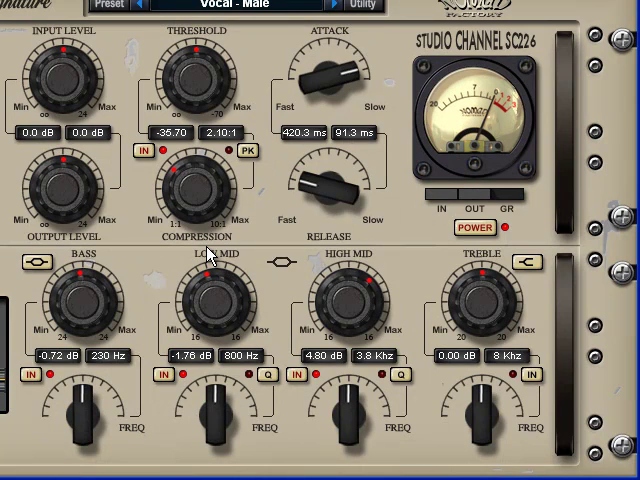
pyautogui.moveTo(295, 310)
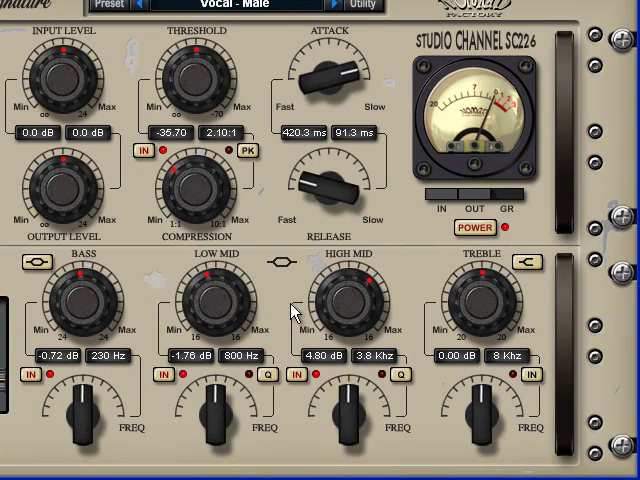
pyautogui.moveTo(135, 320)
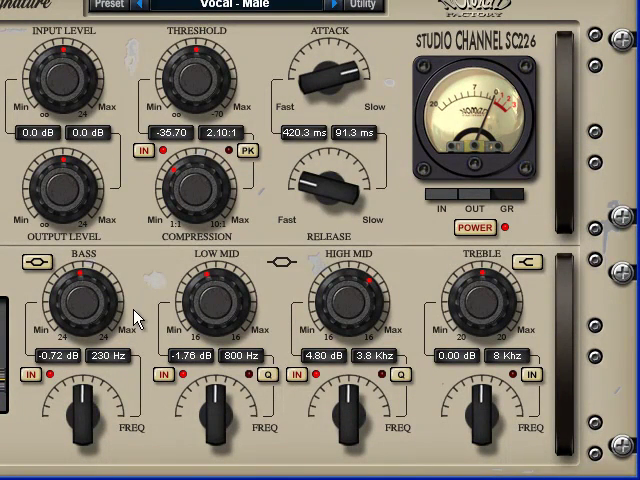
pyautogui.moveTo(210, 305); pyautogui.dragTo(215, 295)
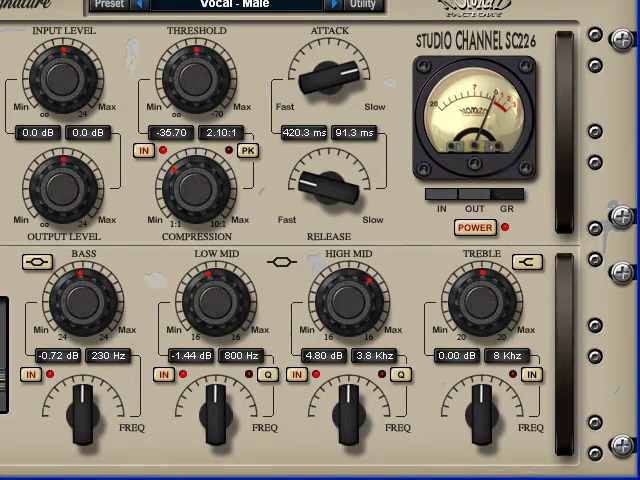
pyautogui.moveTo(125, 37)
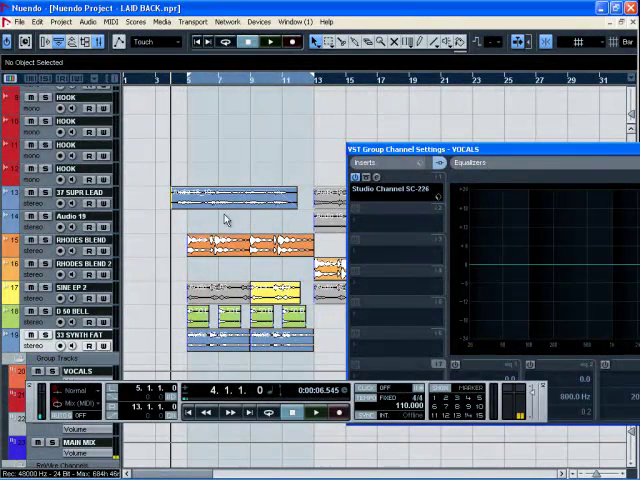
pyautogui.moveTo(318, 255)
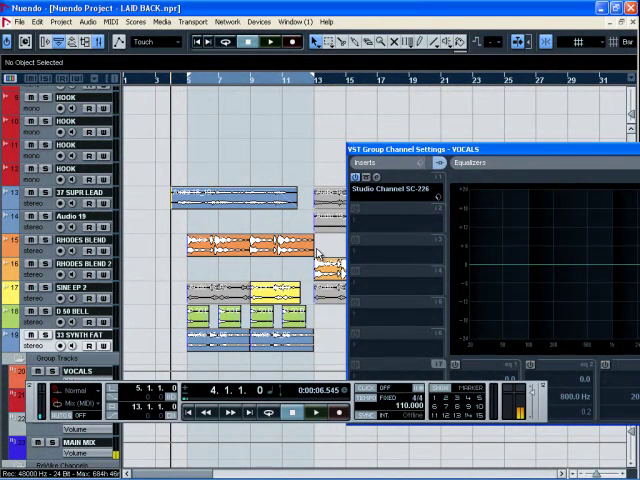